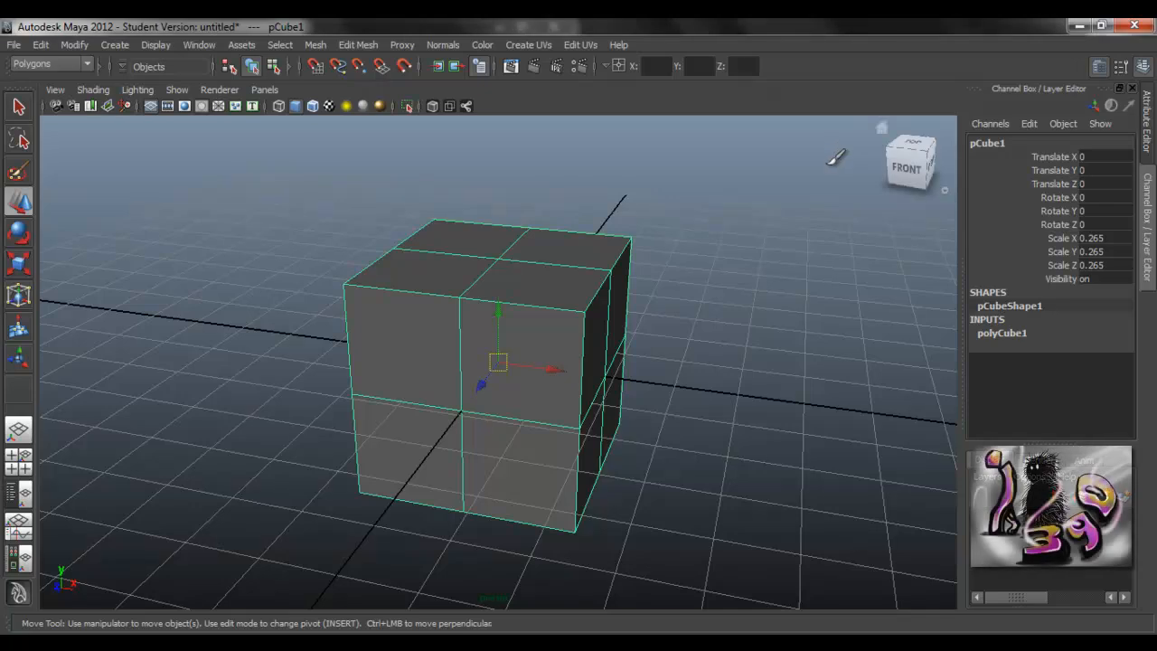
mouse_move(827, 168)
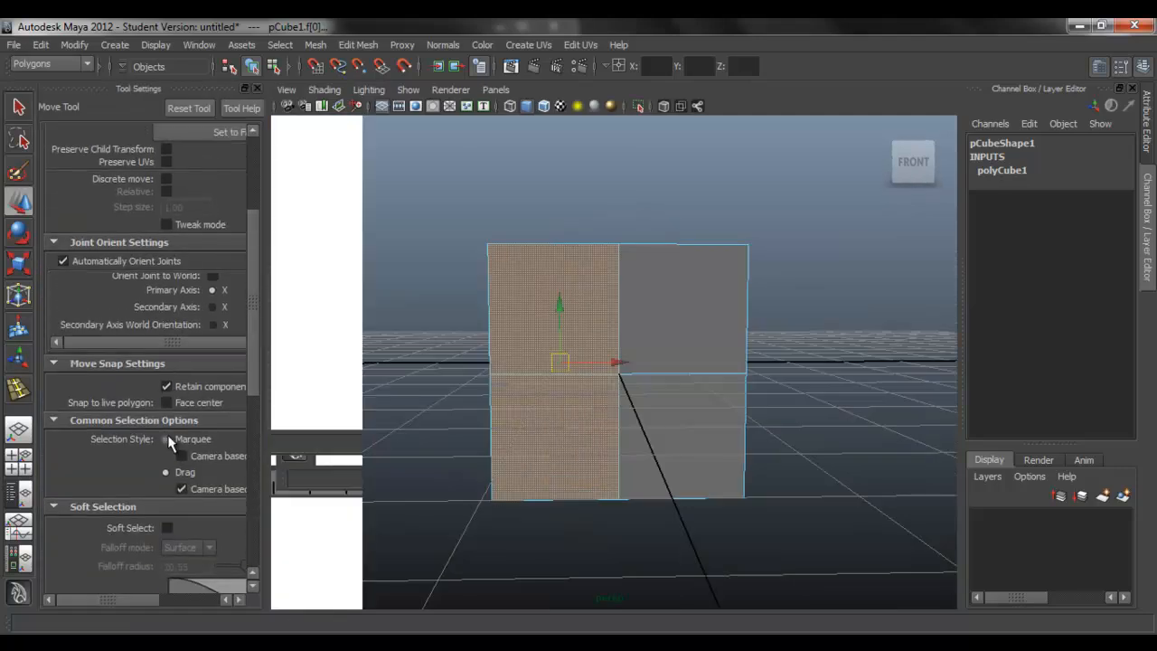
Delete the left-half faces of the cube in front view, keeping the right half
click(167, 439)
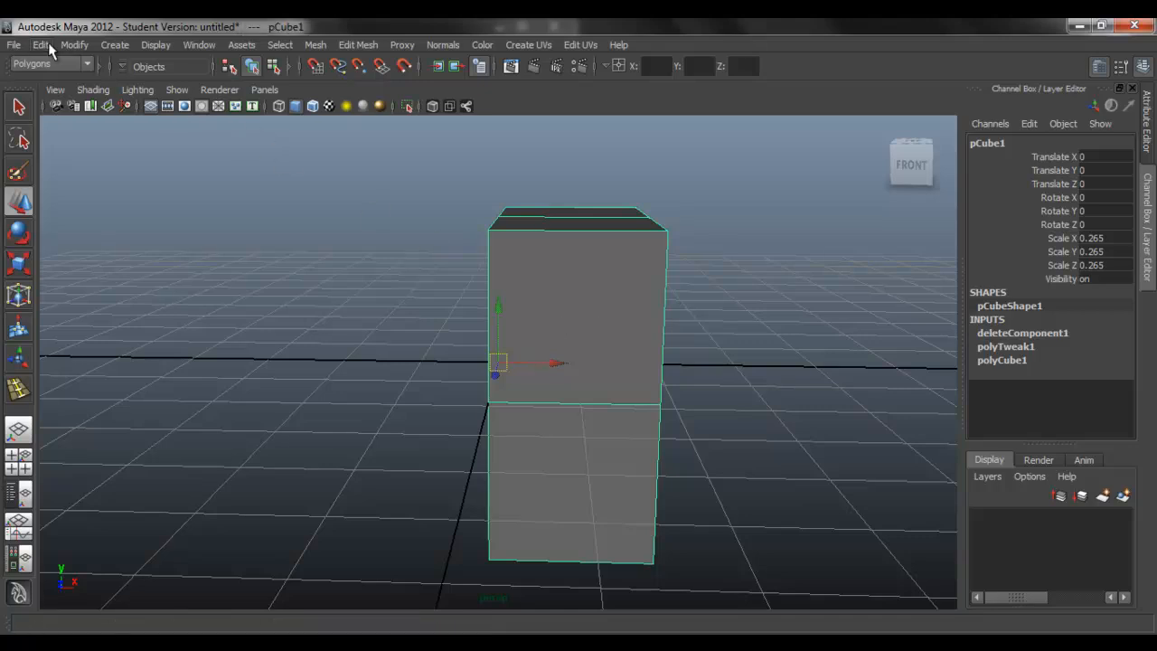
Duplicate Special the half cube as an instance with Scale X -1
click(40, 44)
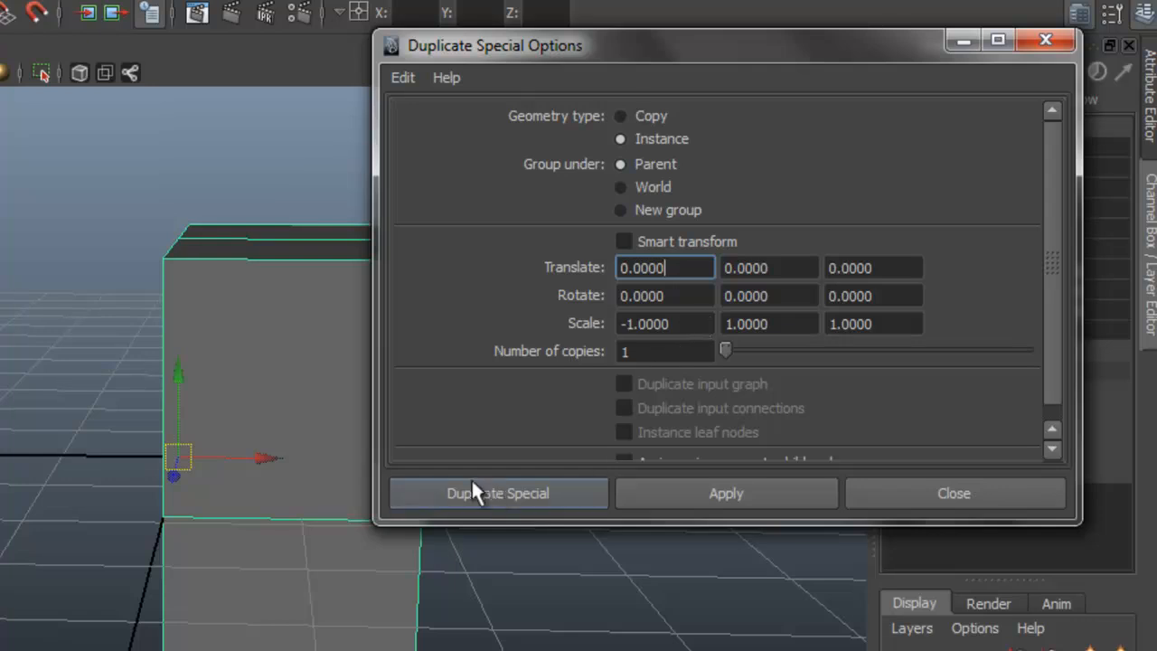
click(497, 493)
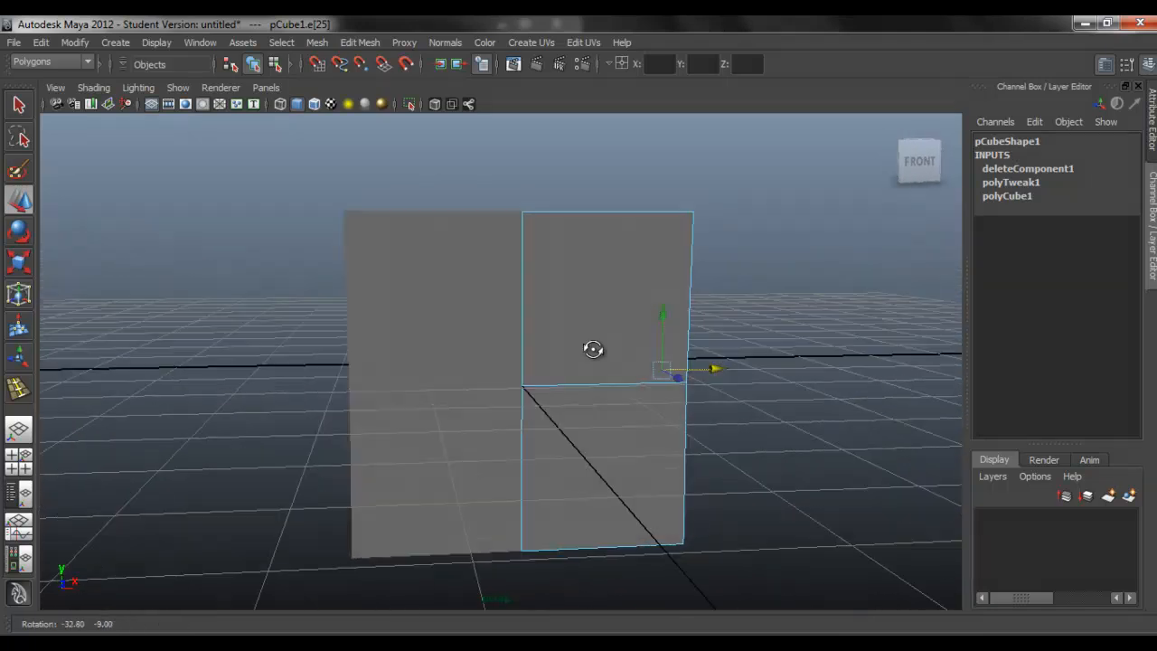
Orbit the view to an angled perspective of the half cube
drag(593, 349, 568, 363)
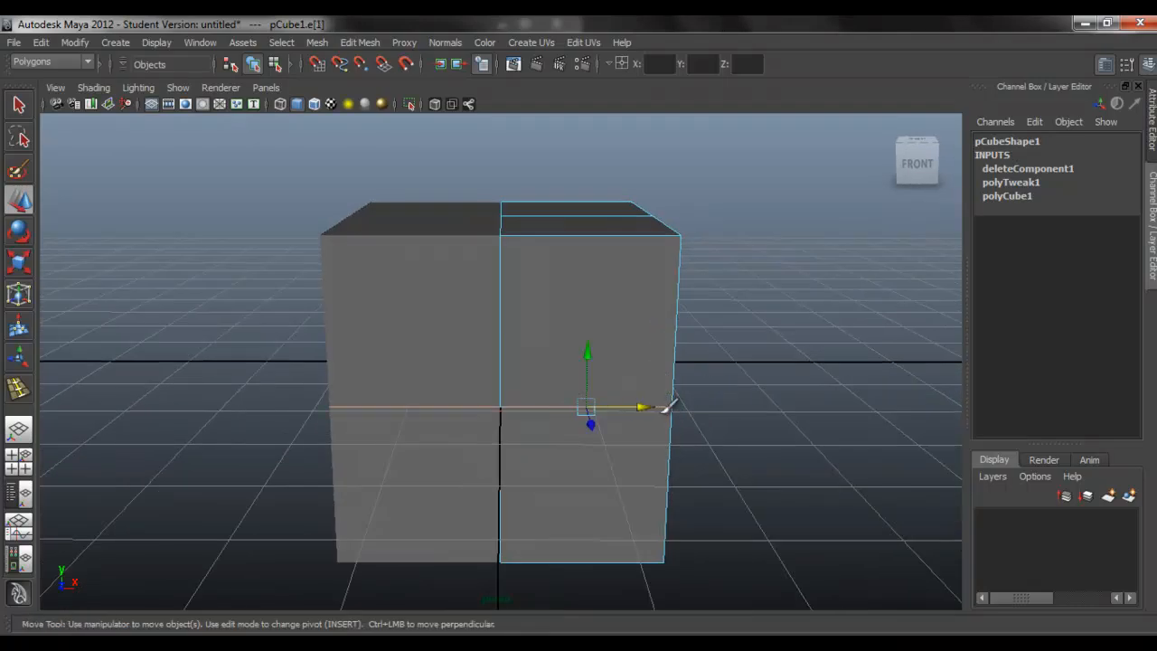
drag(640, 407, 671, 406)
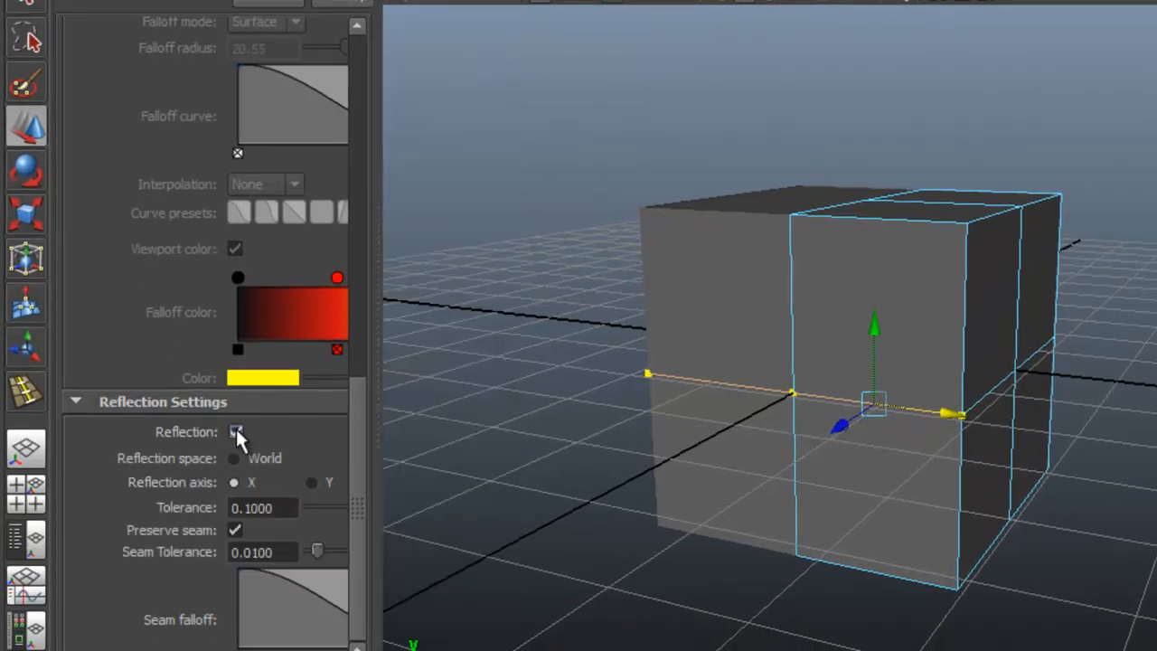
Enable X reflection and drag the middle edge inward, then return to Object Mode
click(237, 431)
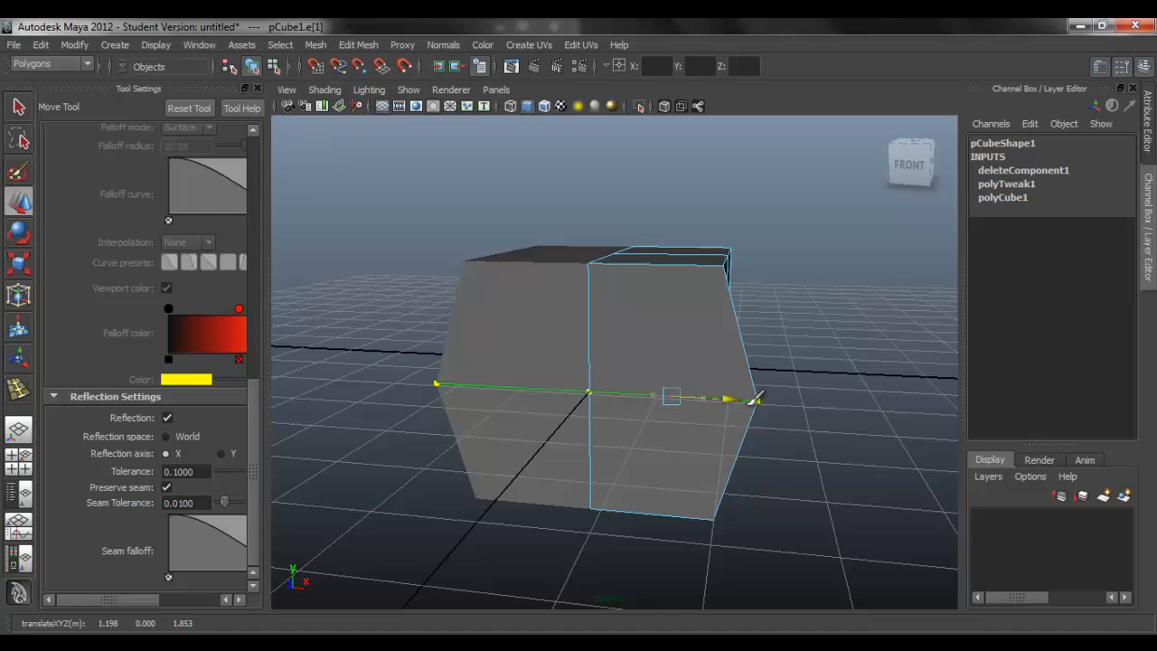
drag(728, 397, 705, 395)
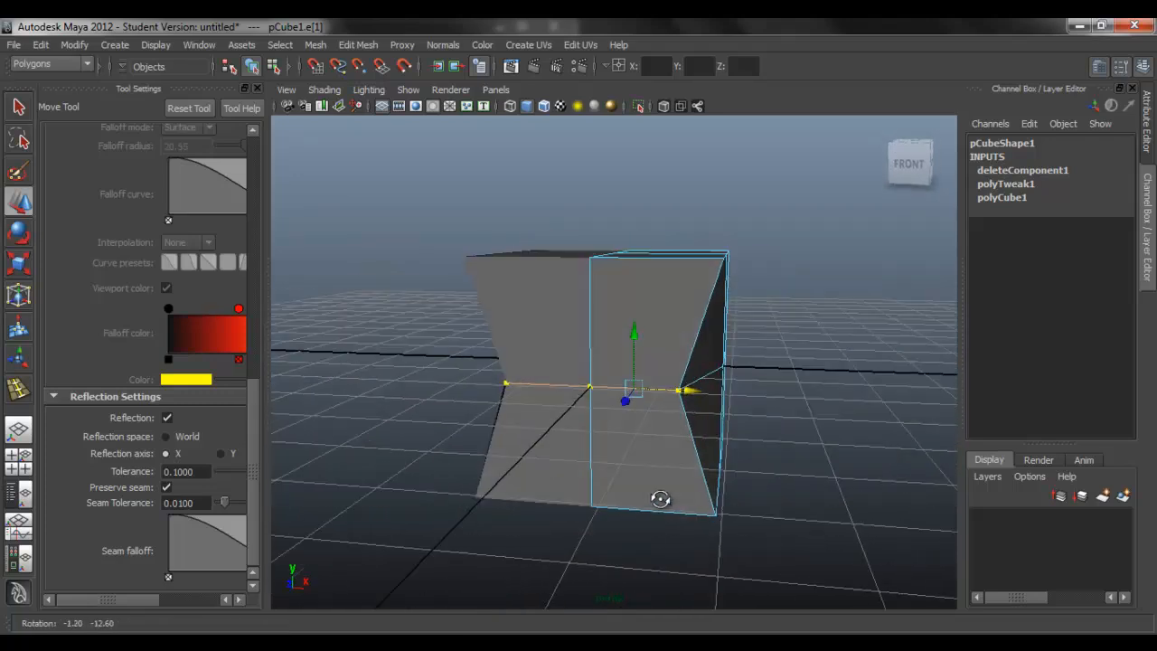
drag(660, 498, 618, 417)
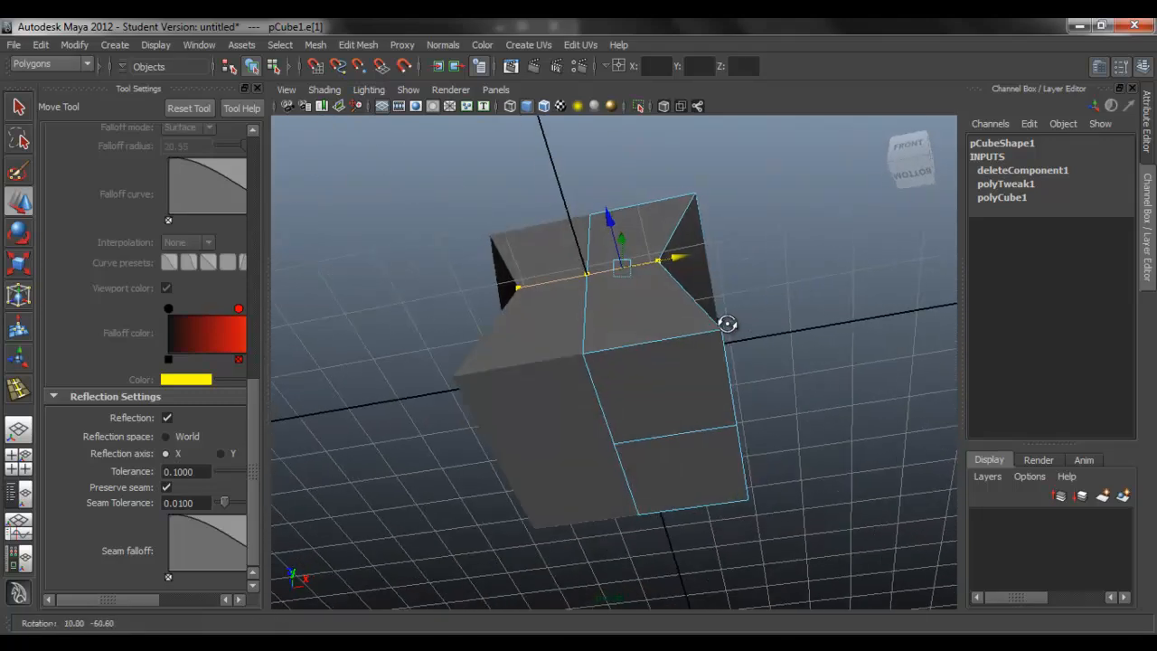
right_click(672, 271)
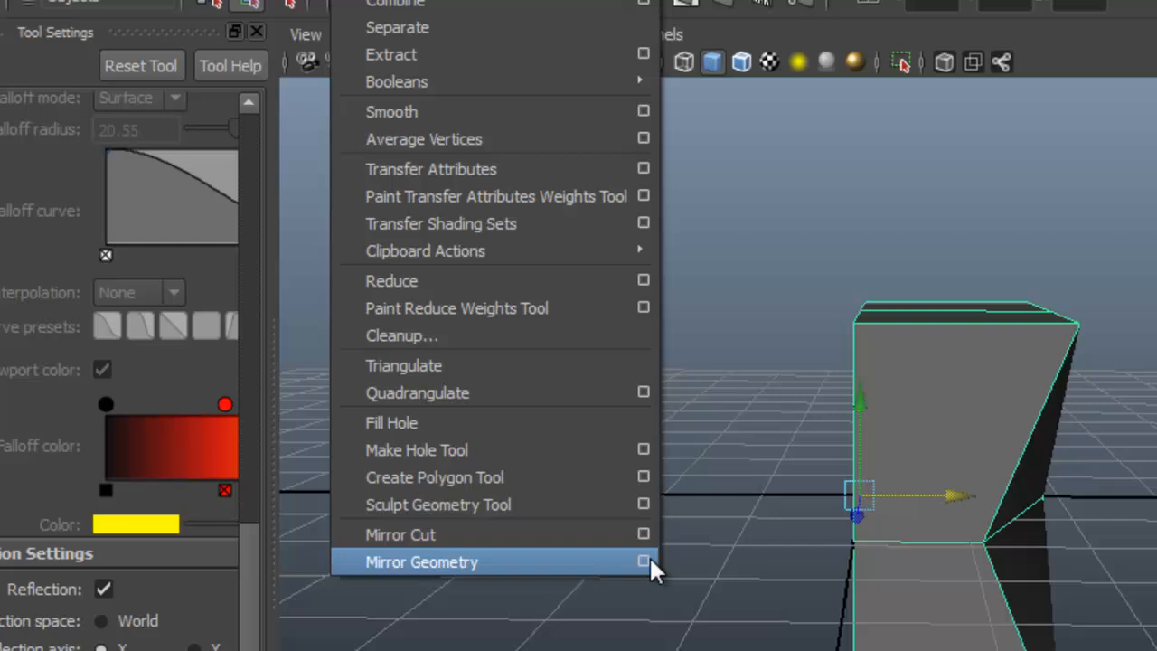
Open the Mirror Geometry option box from the Mesh menu
click(642, 561)
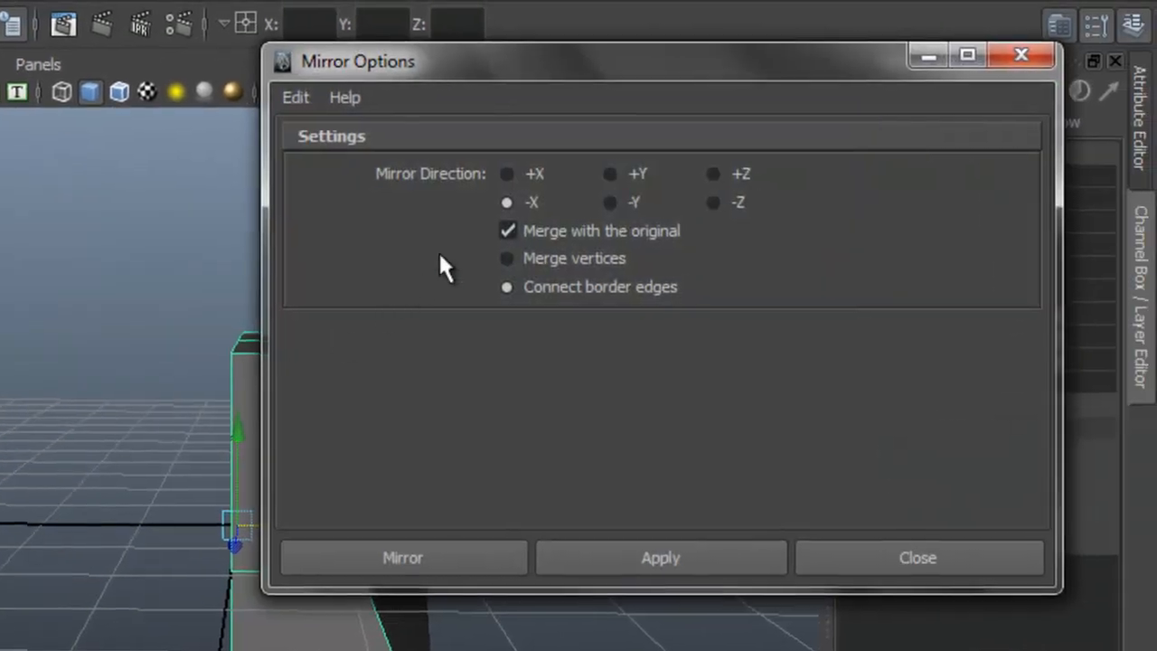
Mirror the half cube toward -X with Merge vertices enabled
click(508, 230)
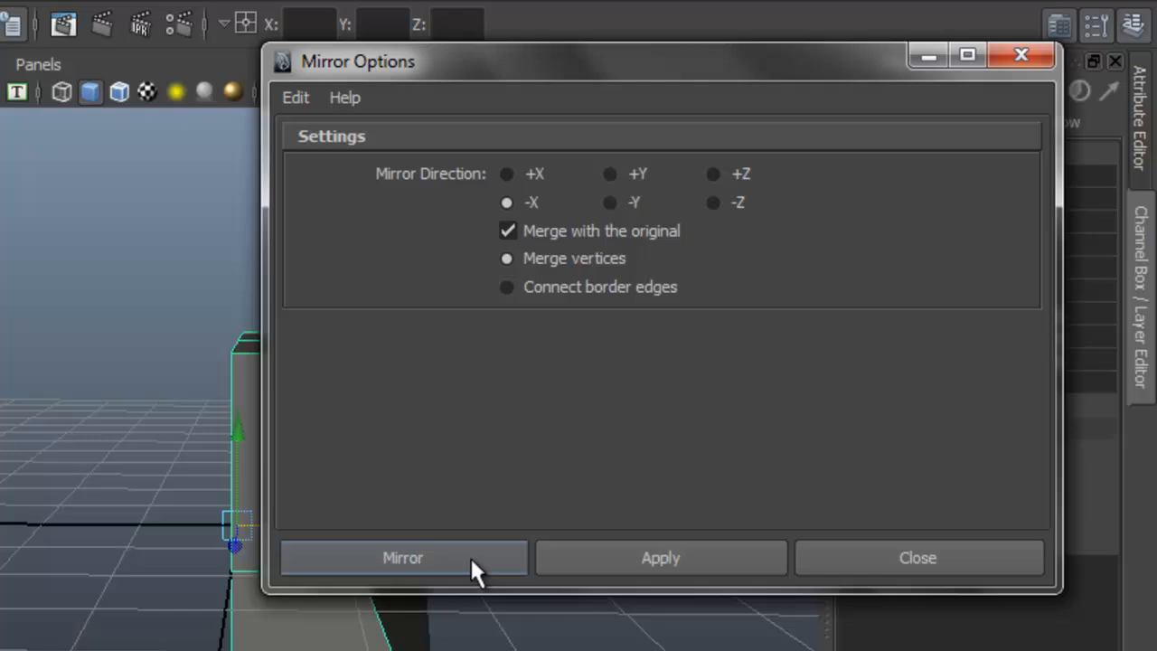
click(403, 558)
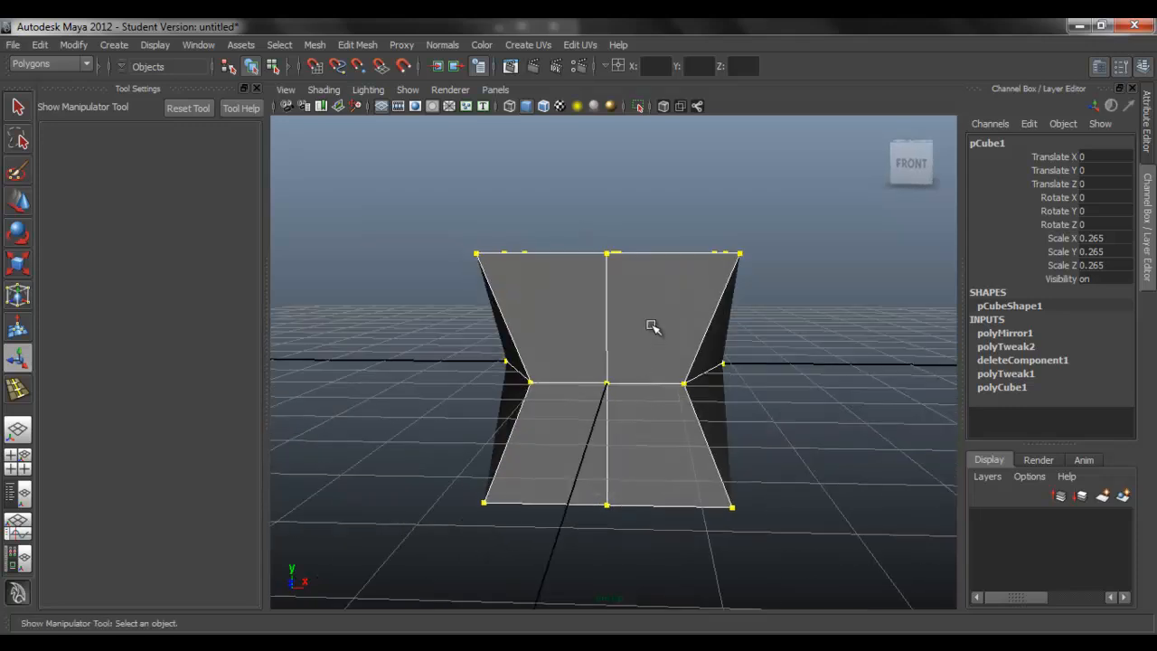
click(654, 326)
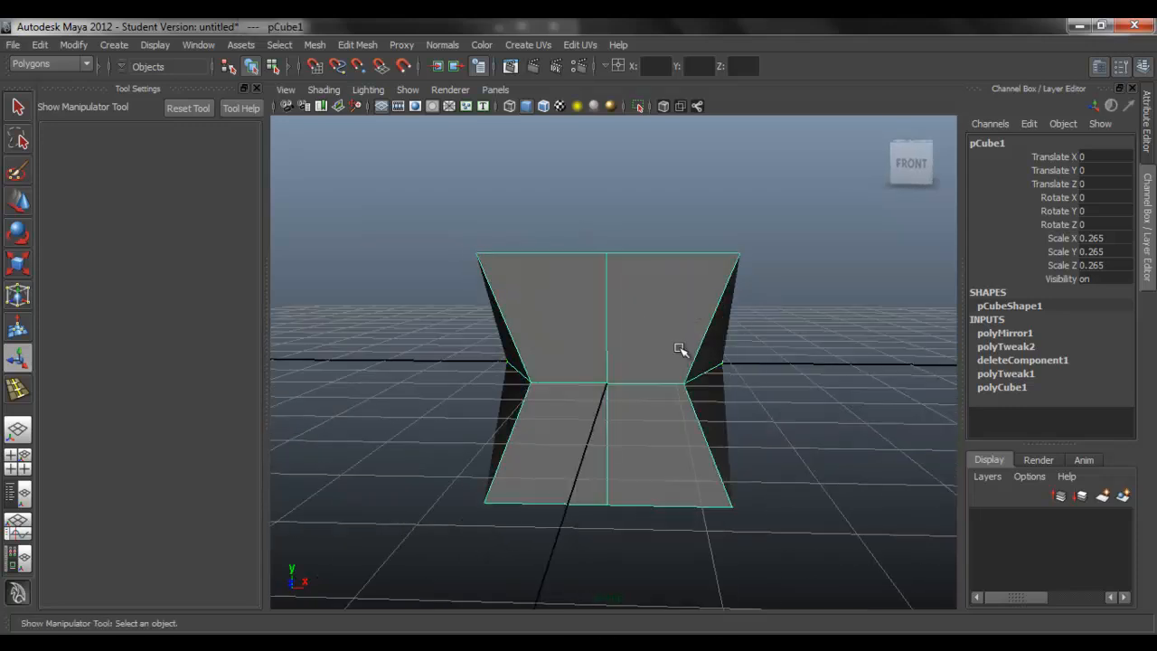
drag(681, 350, 631, 403)
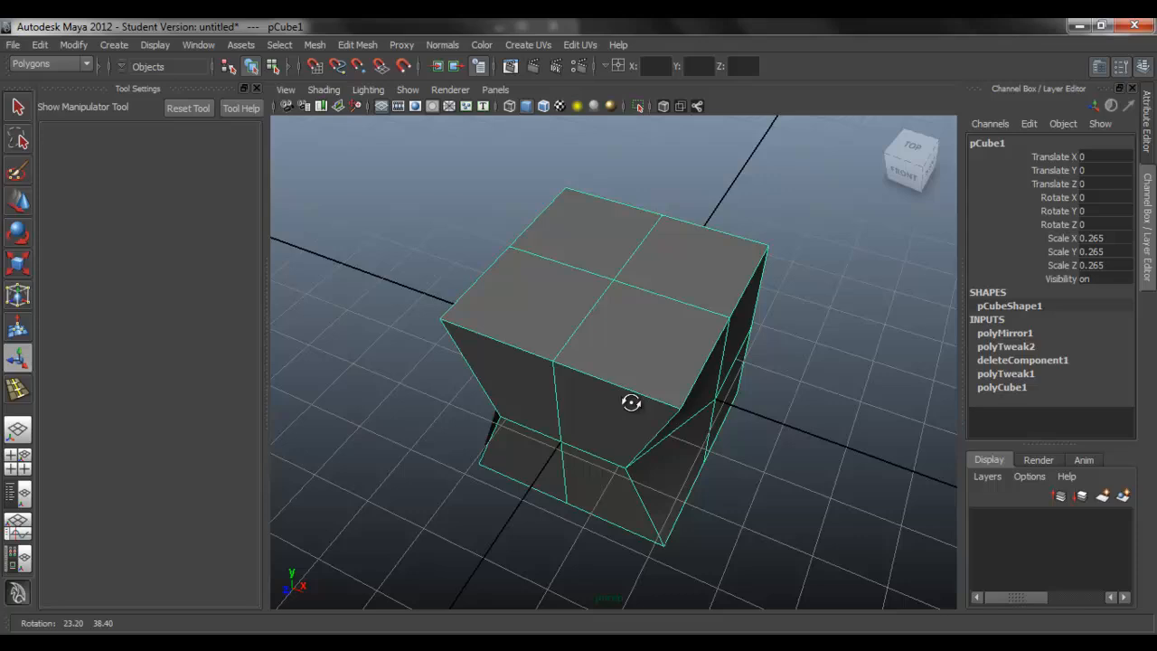
drag(631, 402, 772, 375)
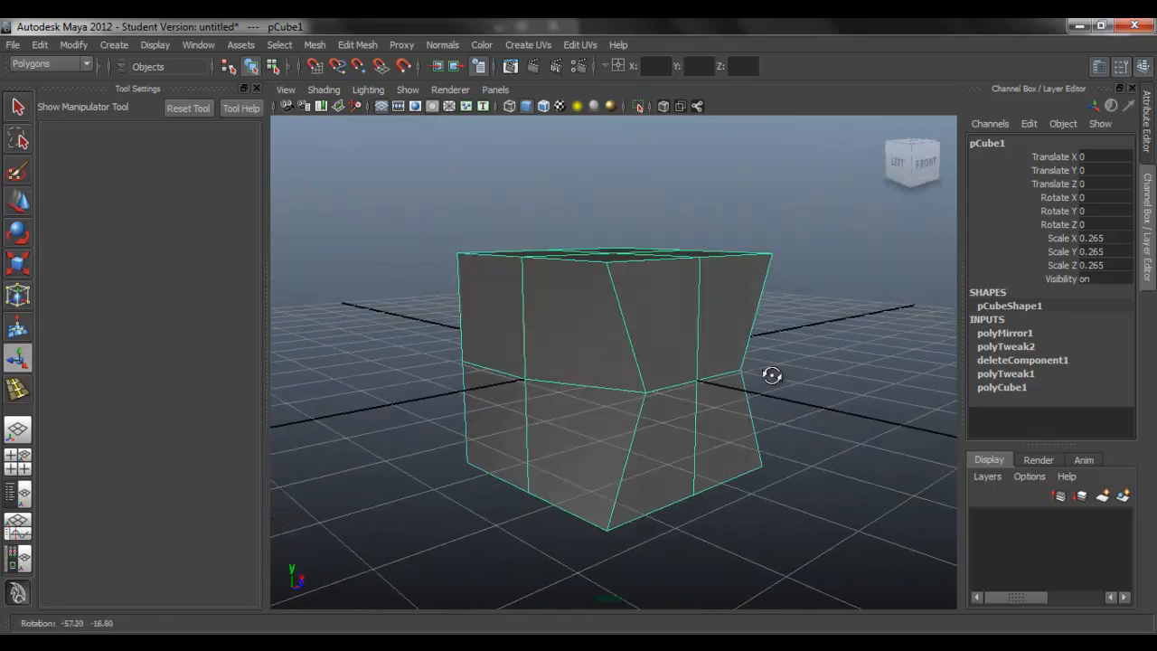
drag(772, 375, 665, 373)
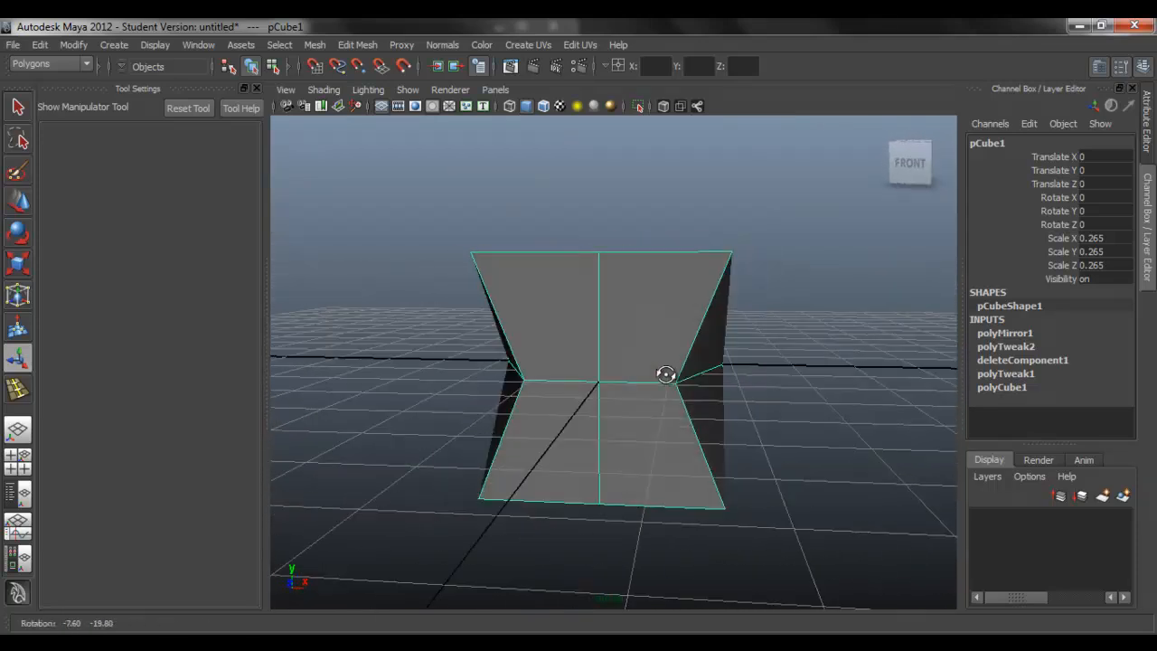
drag(665, 373, 646, 369)
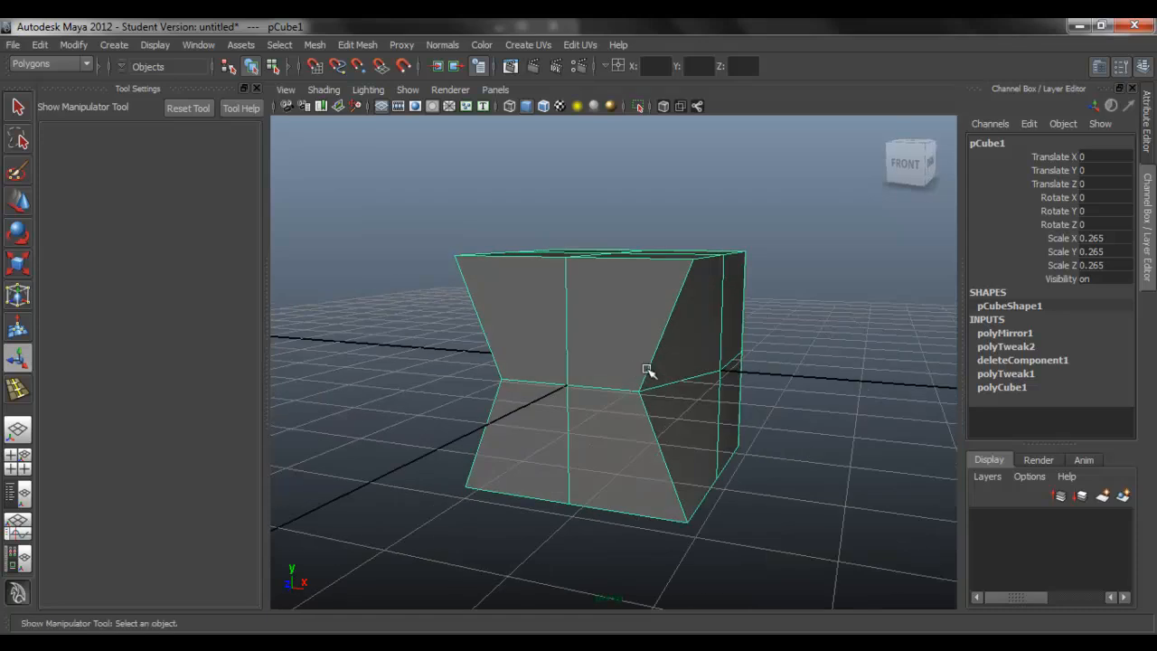
mouse_move(805, 288)
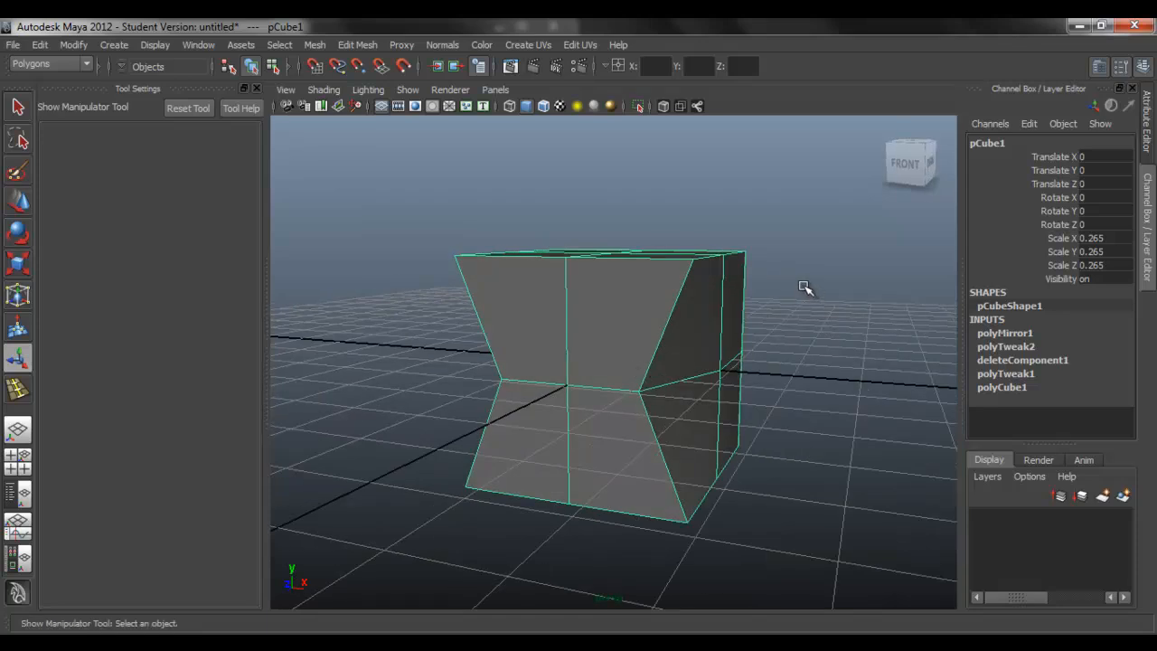